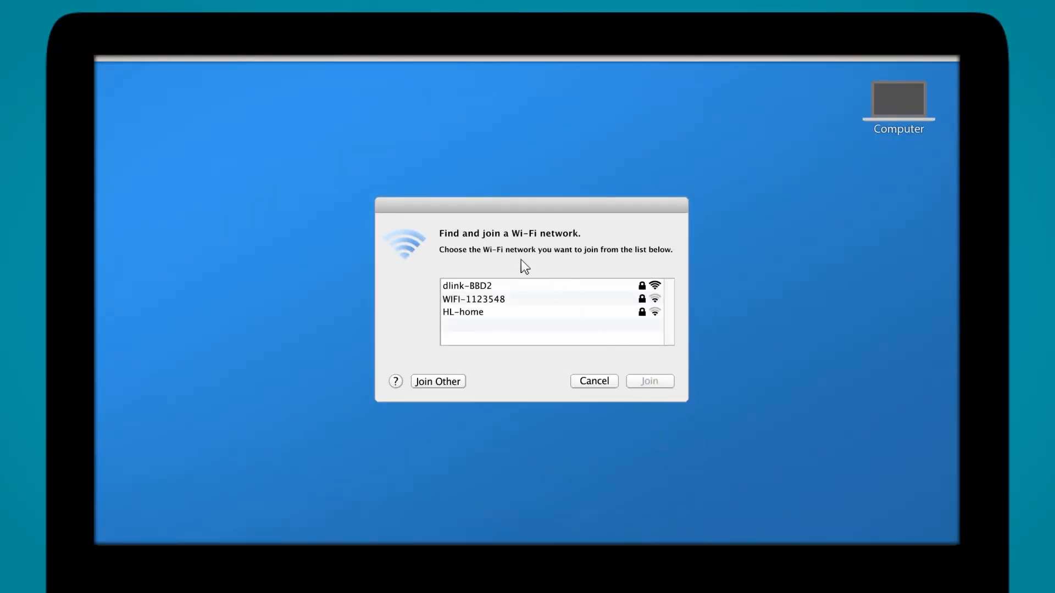
Step: Join the dlink-BBD2 network from the macOS Wi-Fi list
{"action": "double_click", "coordinate": [466, 285]}
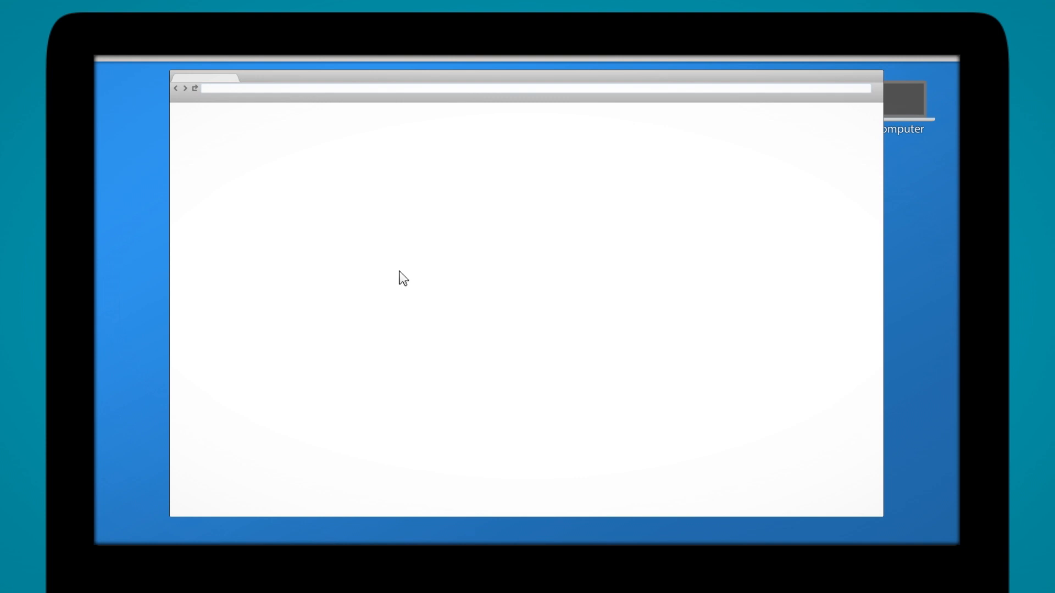
{"action": "type", "text": "http:/"}
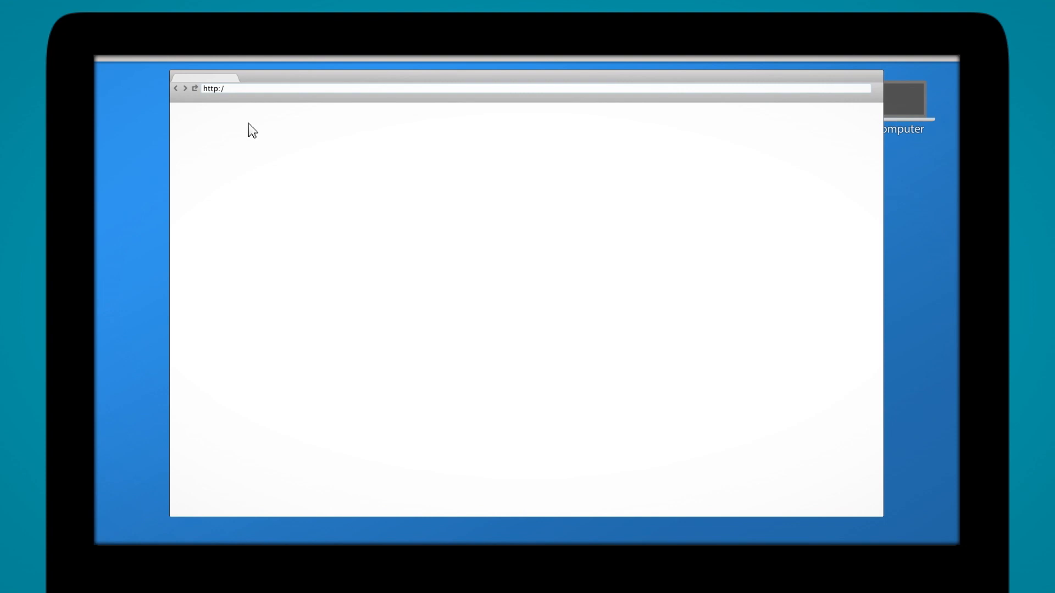
{"action": "type", "text": "/dlinkrouter.local"}
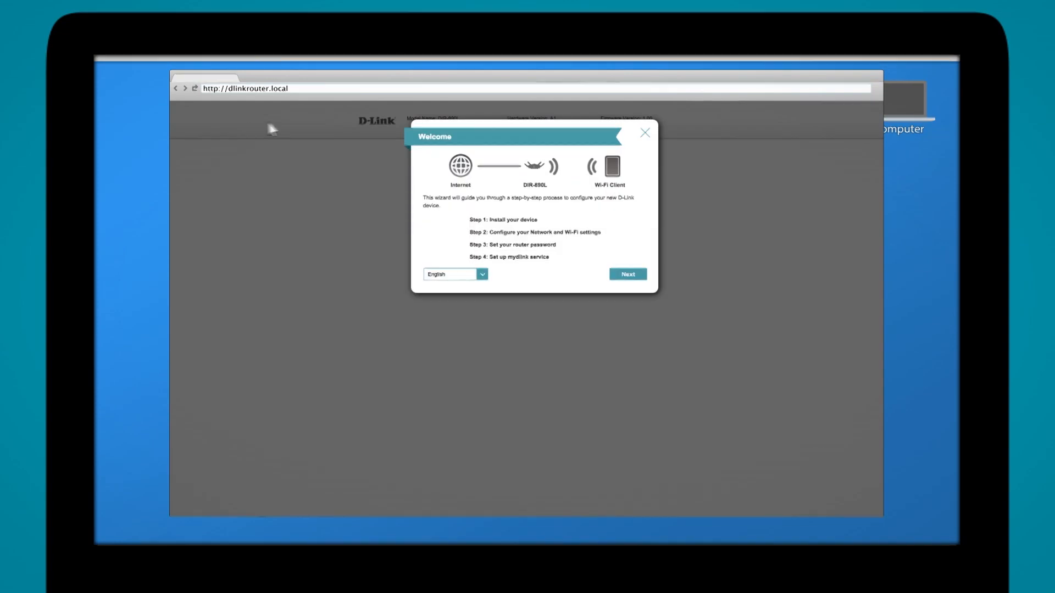
{"action": "mouse_move", "coordinate": [342, 132]}
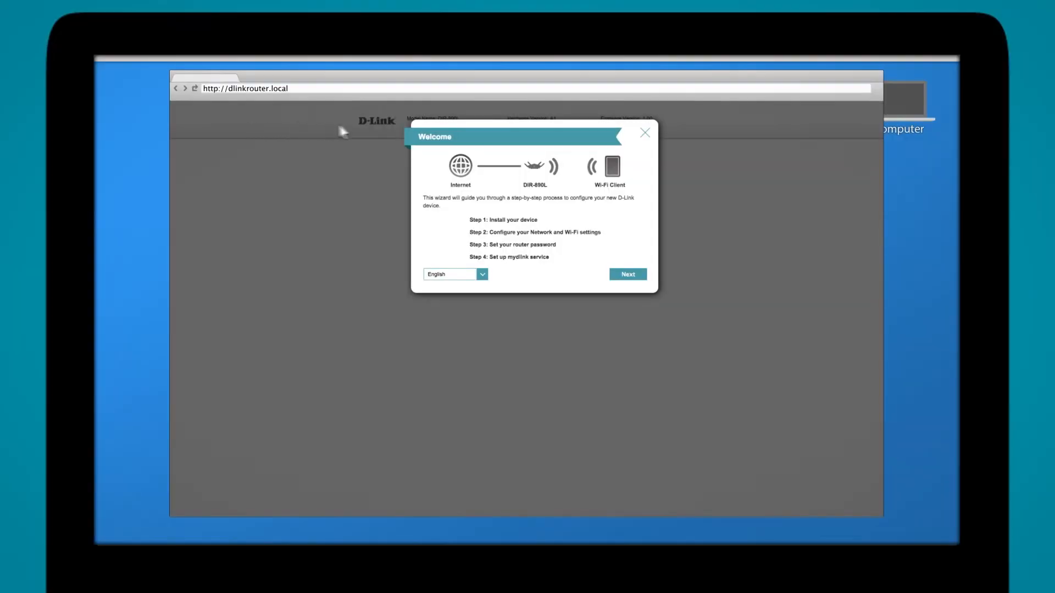
Step: Advance past the Welcome screen and internet detection to Wi-Fi Settings
{"action": "left_click", "coordinate": [627, 275]}
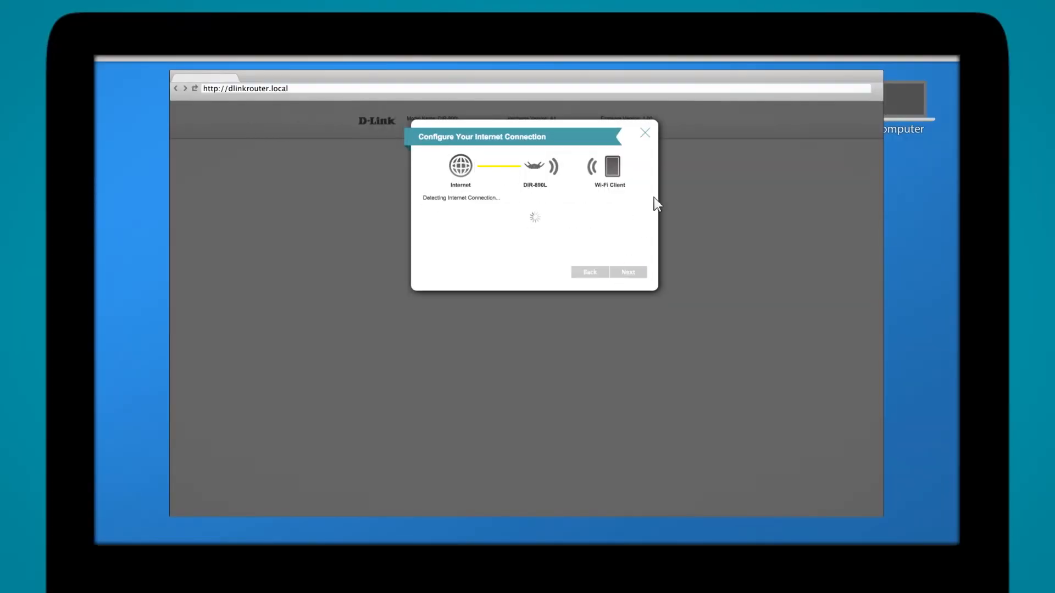
{"action": "left_click", "coordinate": [626, 272]}
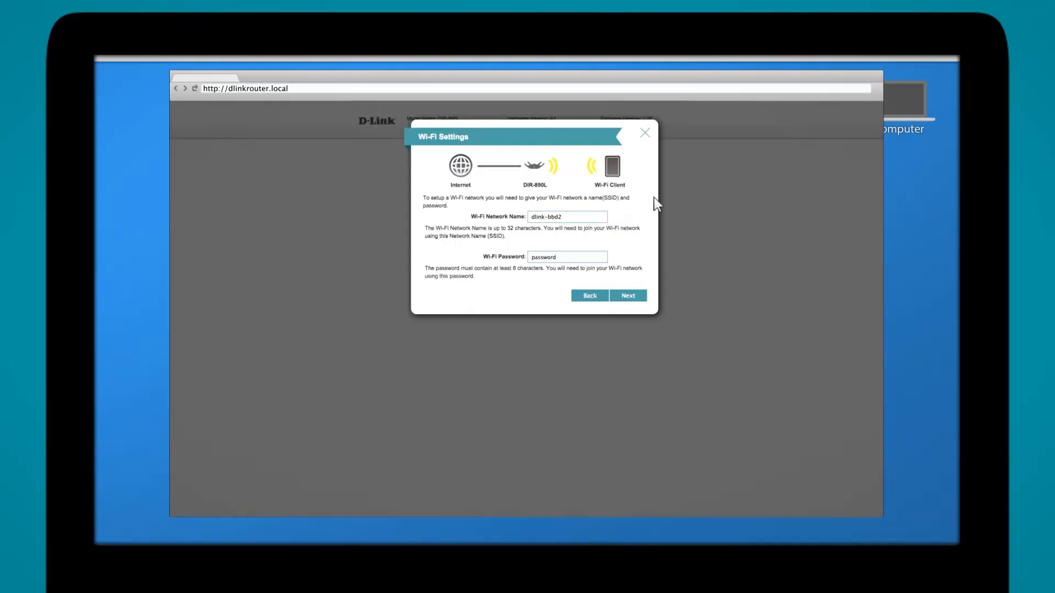
Step: Keep the default Wi-Fi name and password, set the admin password, and reach Summary
{"action": "left_click", "coordinate": [627, 295]}
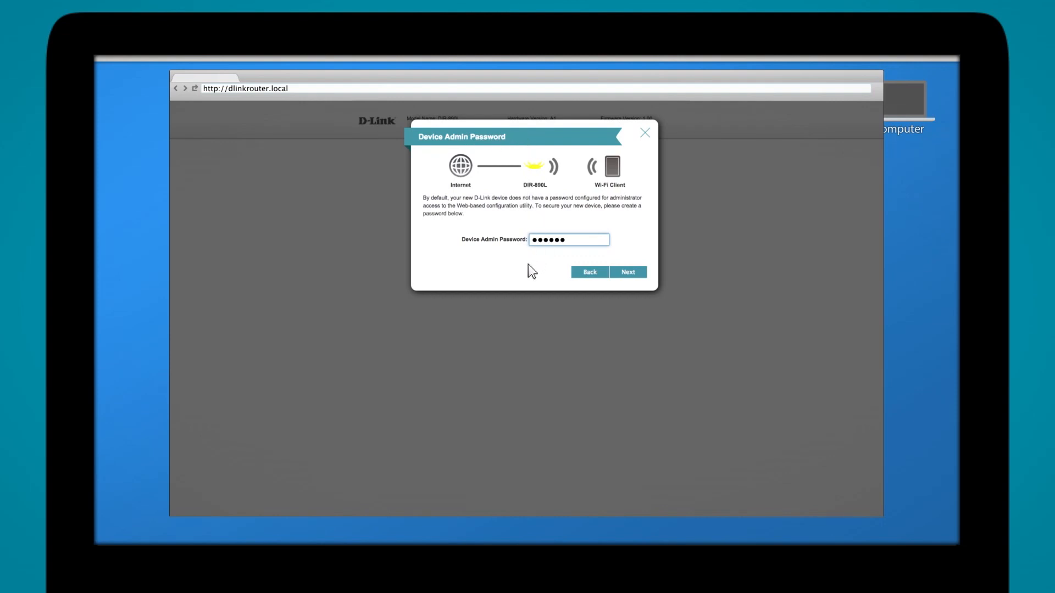
{"action": "left_click", "coordinate": [626, 272]}
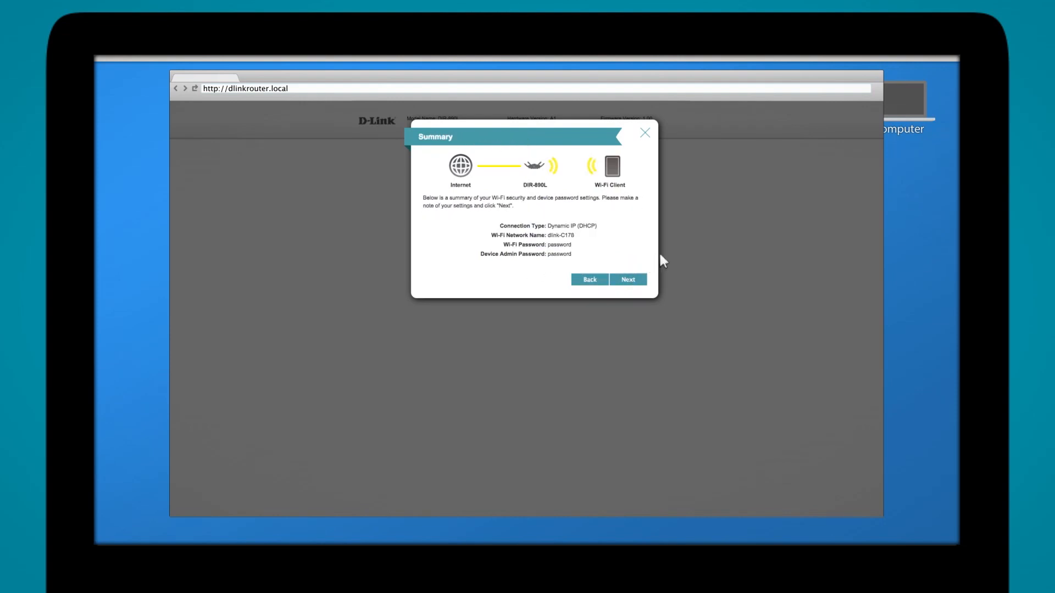
{"action": "mouse_move", "coordinate": [582, 235]}
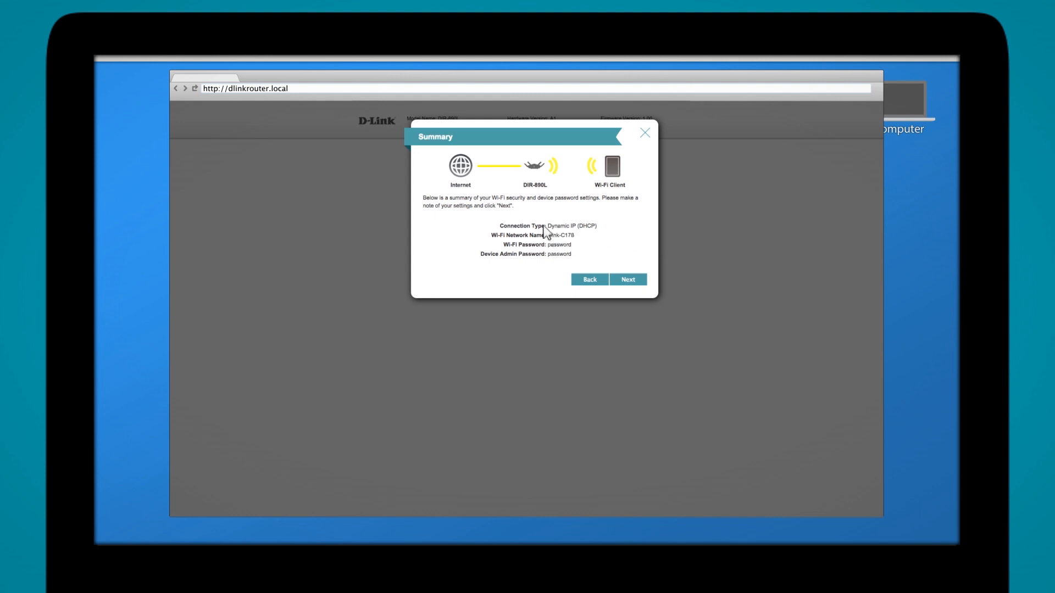
{"action": "mouse_move", "coordinate": [477, 258]}
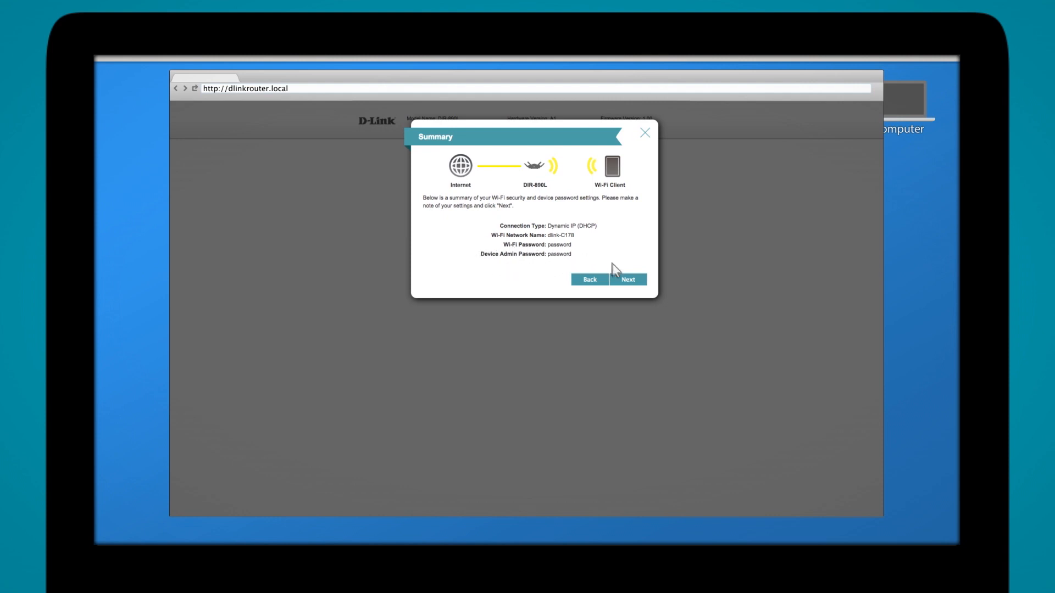
Step: Confirm the Summary, skip mydlink registration, and finish the wizard
{"action": "left_click", "coordinate": [627, 279]}
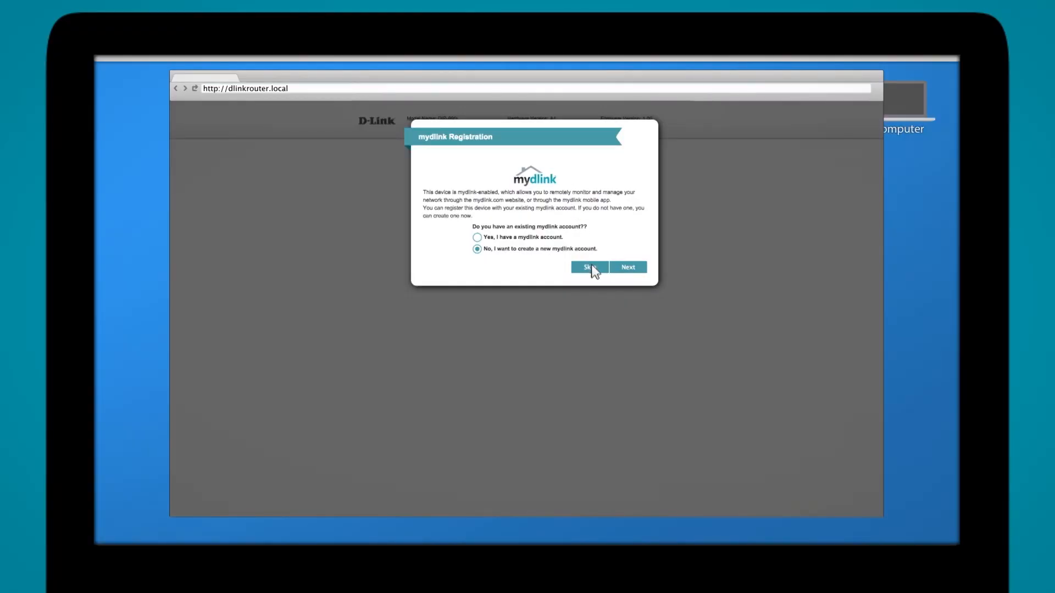
{"action": "left_click", "coordinate": [588, 267]}
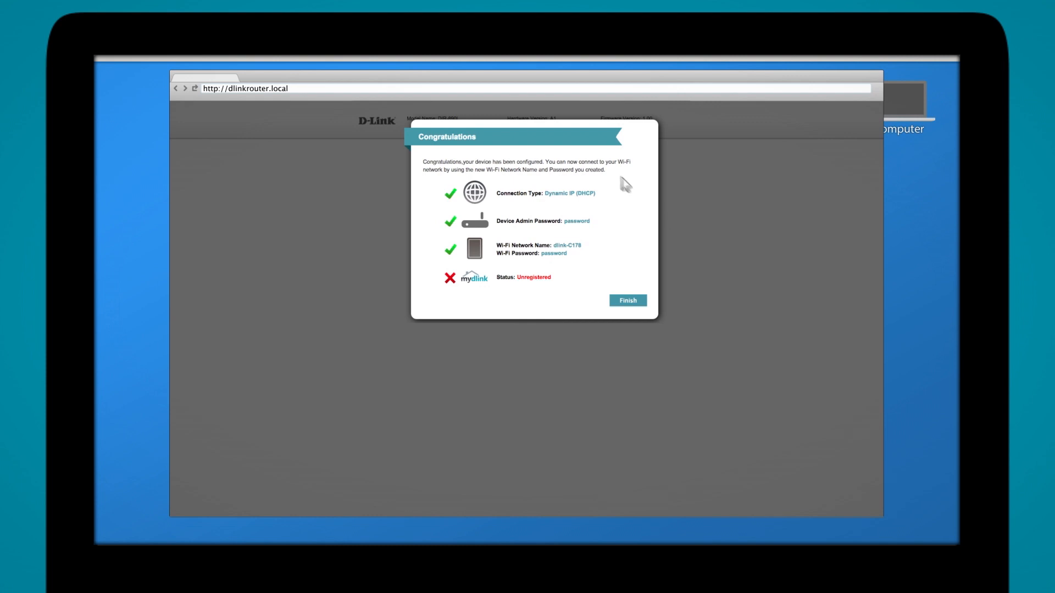
{"action": "mouse_move", "coordinate": [626, 231]}
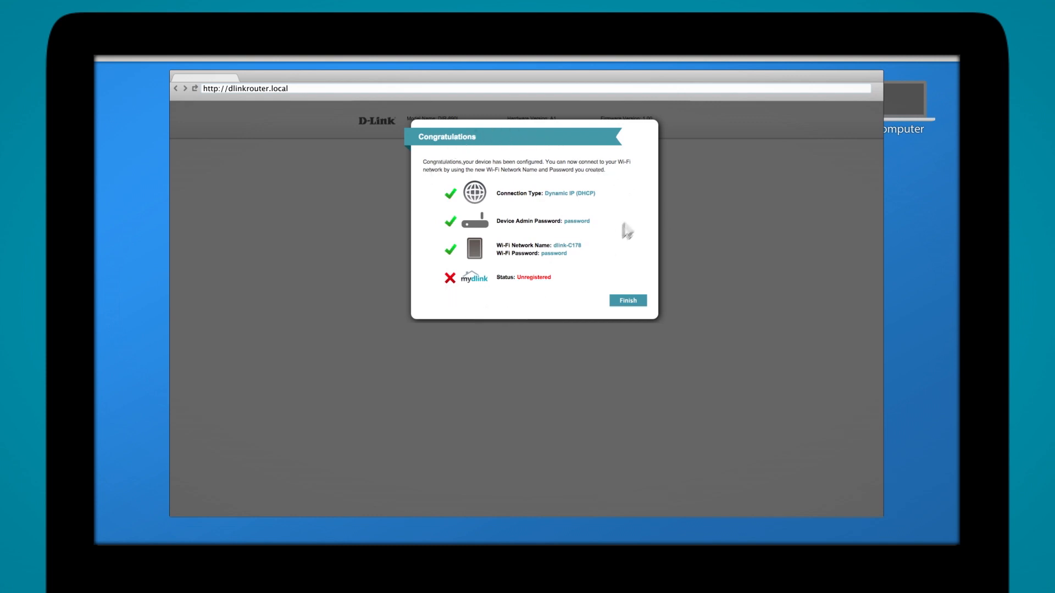
{"action": "left_click", "coordinate": [627, 300]}
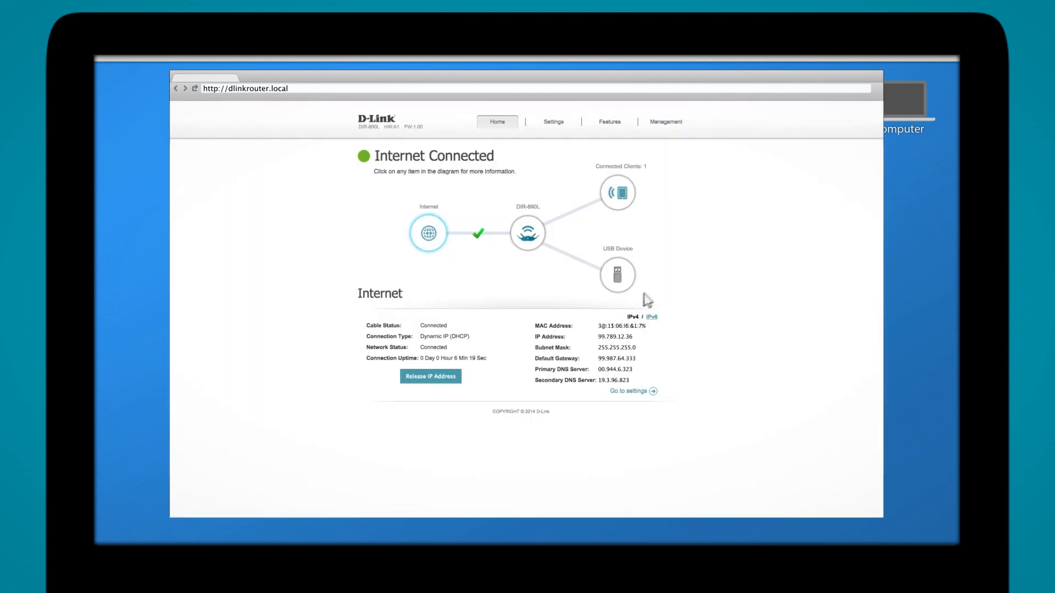
{"action": "mouse_move", "coordinate": [782, 251]}
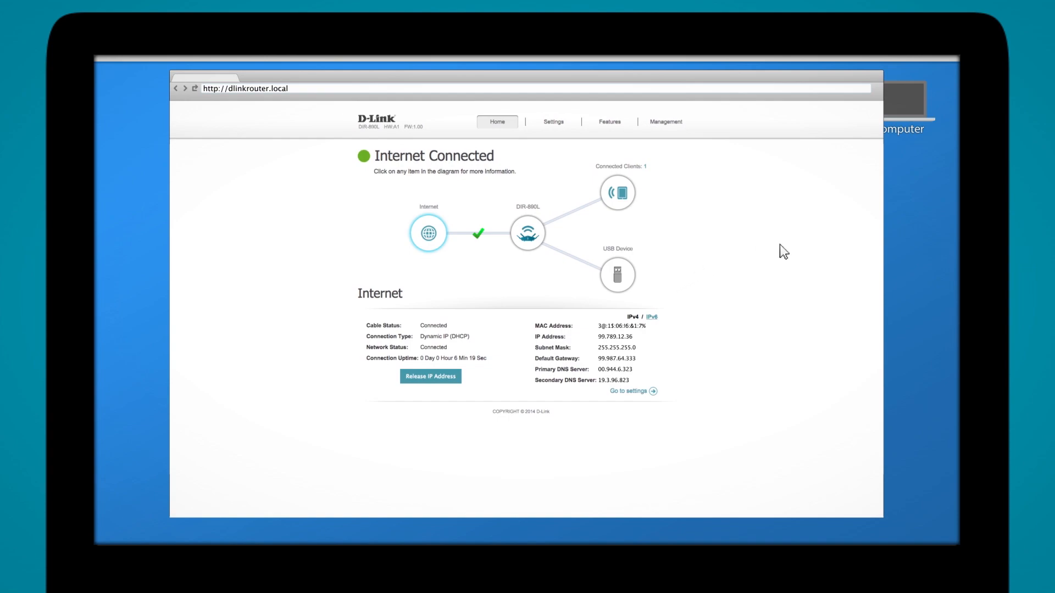